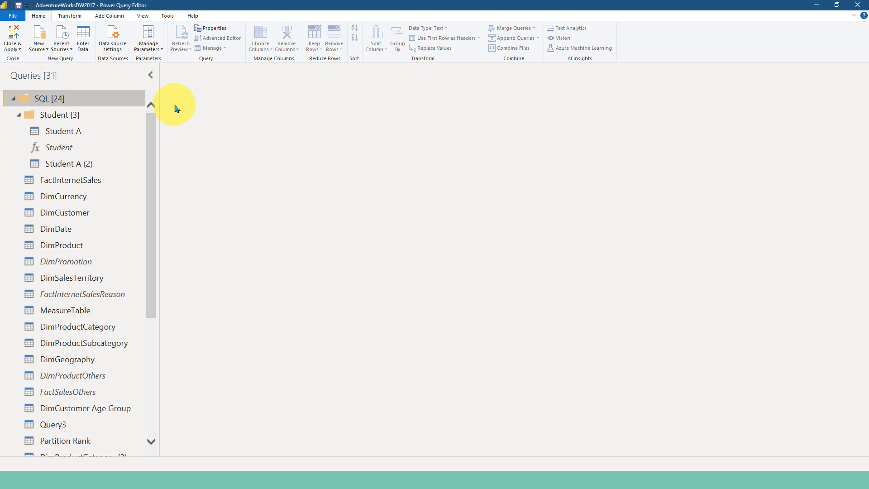
{"action": "mouse_move", "coordinate": [141, 107]}
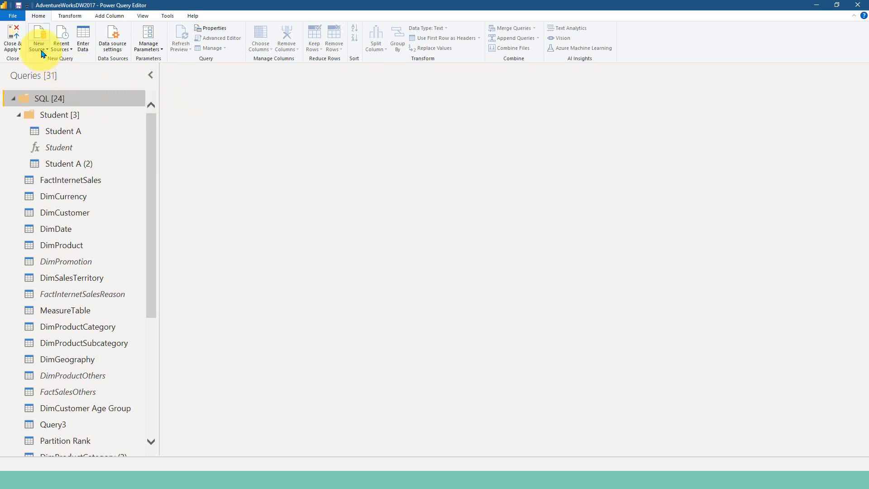
Connect to Student A.xlsx as a new Excel source and reach the Navigator.
{"action": "left_click", "coordinate": [40, 38]}
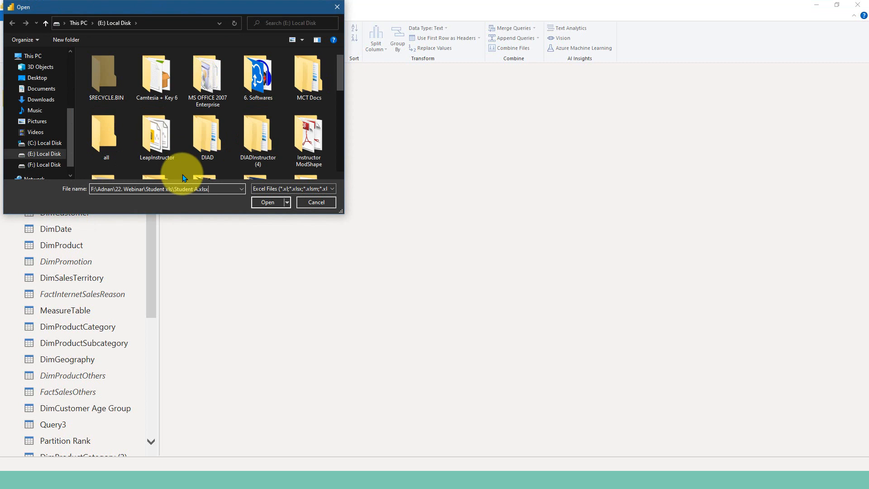
{"action": "left_click", "coordinate": [267, 203]}
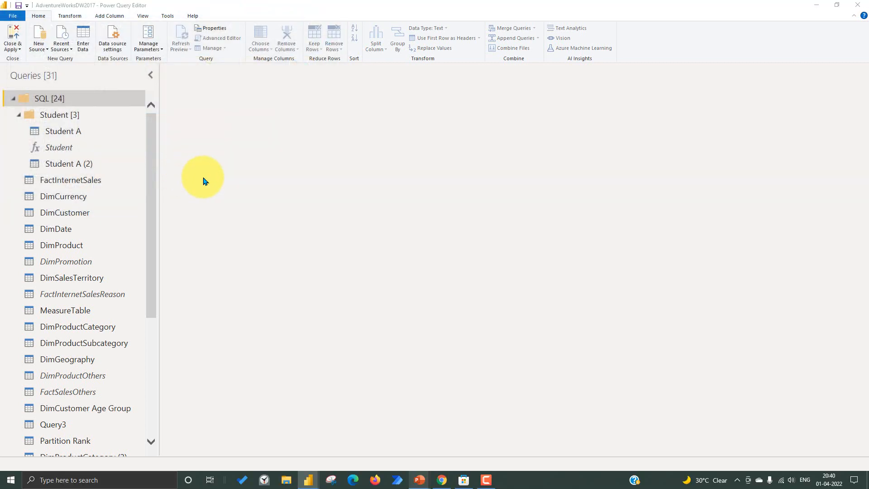
{"action": "mouse_move", "coordinate": [349, 181]}
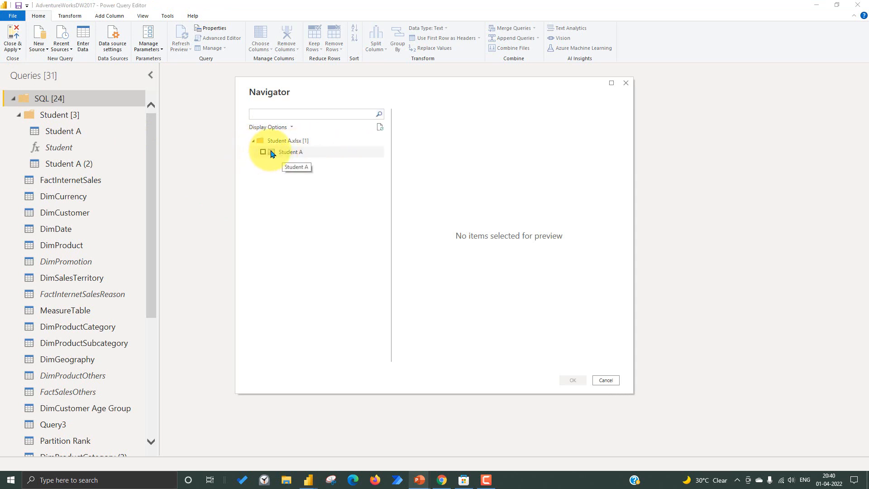
Load the Student A sheet as a new query of Student, Subject and Marks.
{"action": "left_click", "coordinate": [262, 152]}
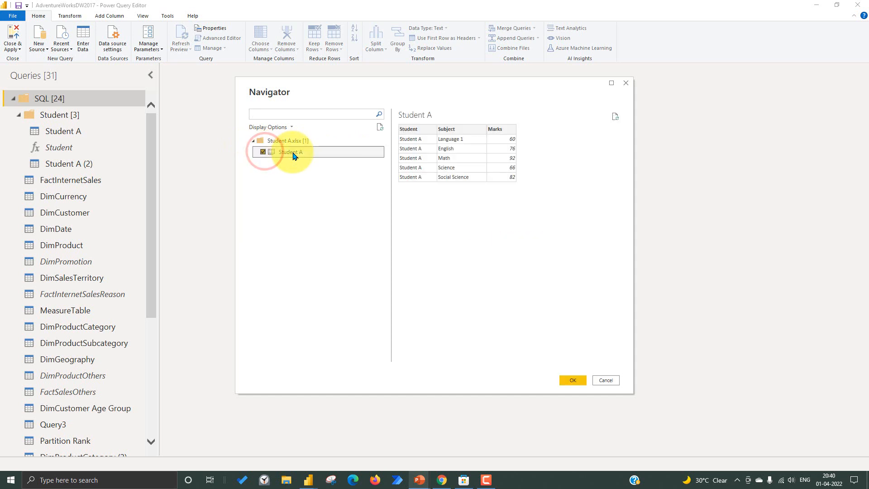
{"action": "left_click", "coordinate": [571, 380]}
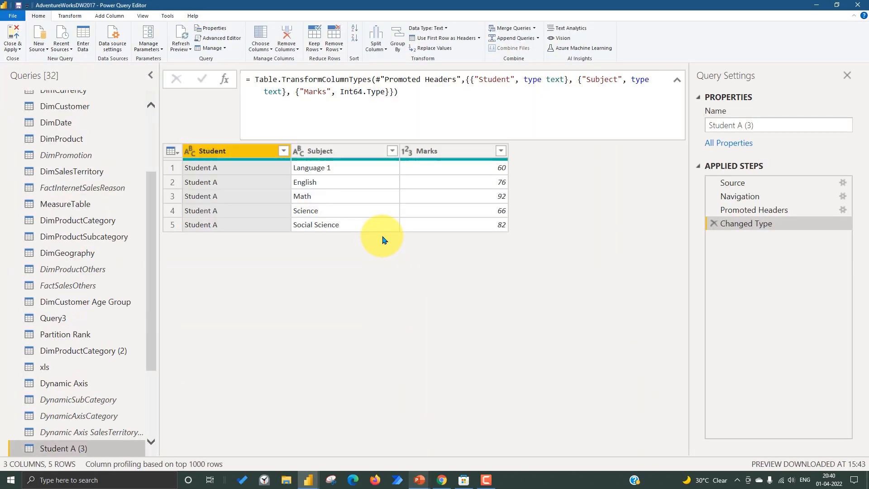
{"action": "mouse_move", "coordinate": [788, 194]}
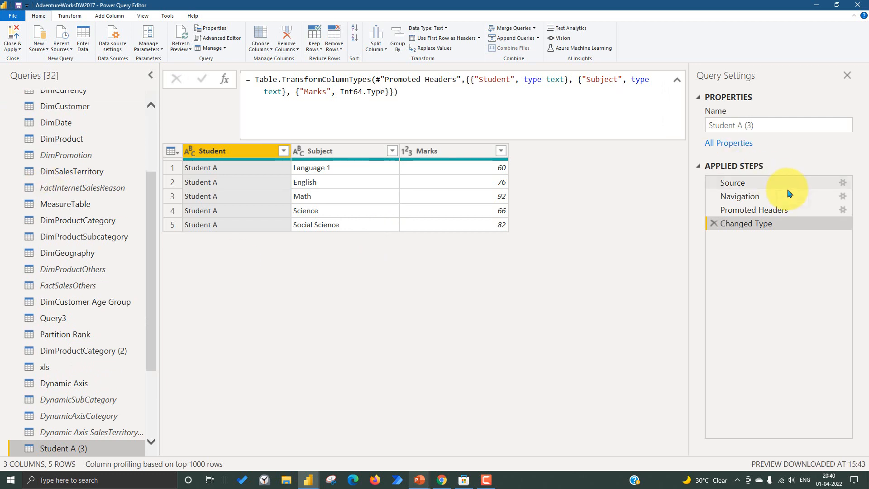
Review the Source, Navigation, Promoted Headers and Changed Type applied steps.
{"action": "left_click", "coordinate": [732, 183]}
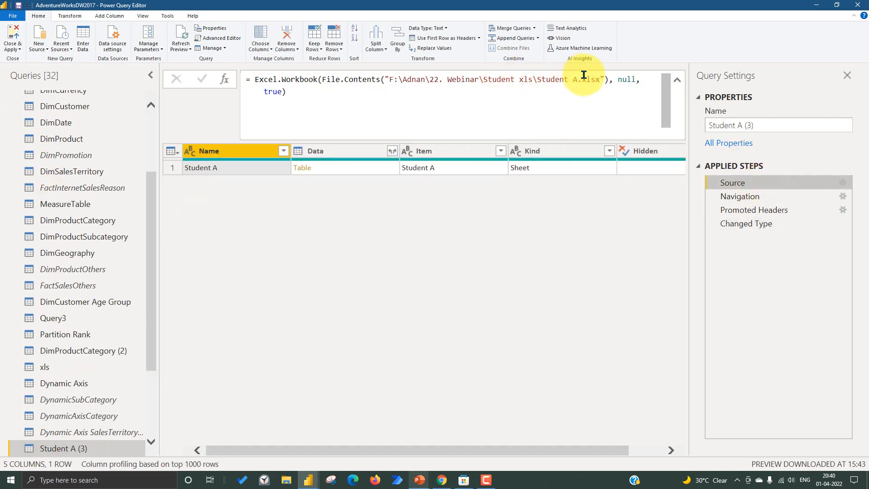
{"action": "left_click", "coordinate": [739, 197]}
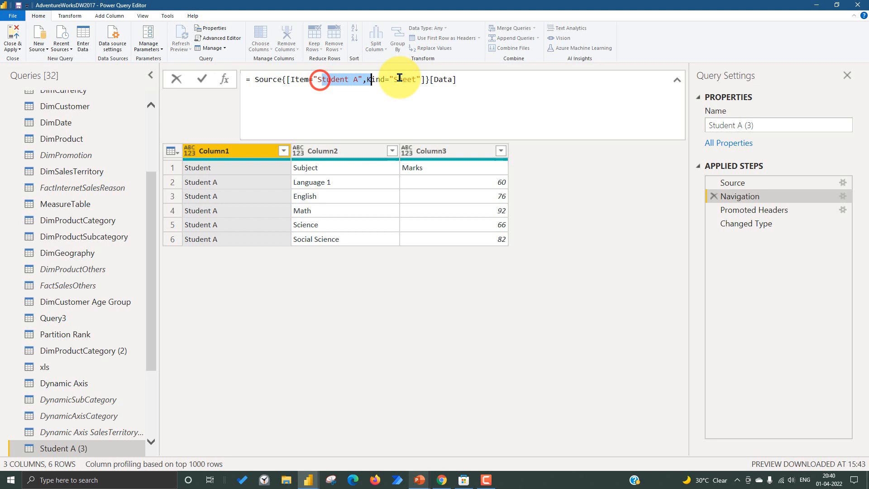
{"action": "mouse_move", "coordinate": [765, 210]}
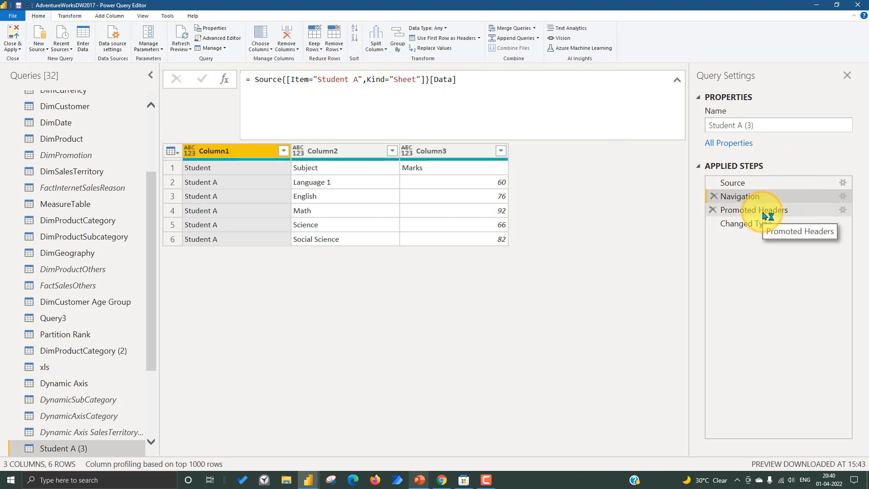
{"action": "left_click", "coordinate": [753, 210]}
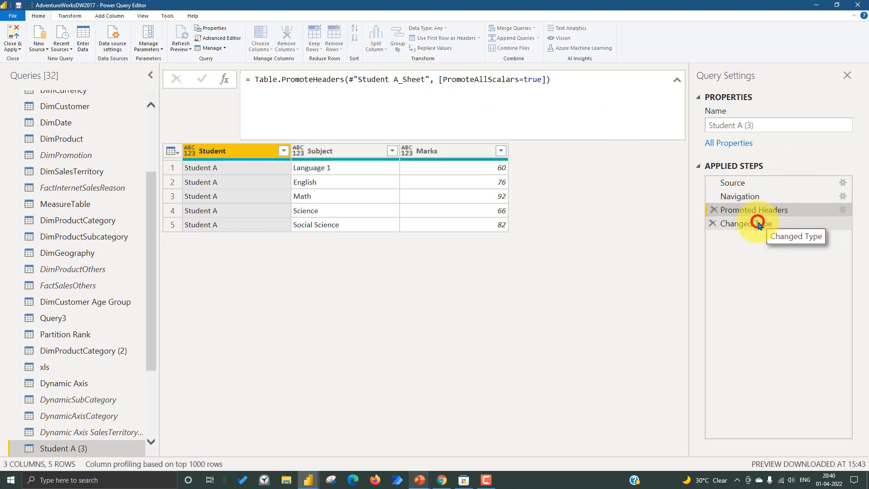
{"action": "left_click", "coordinate": [753, 223]}
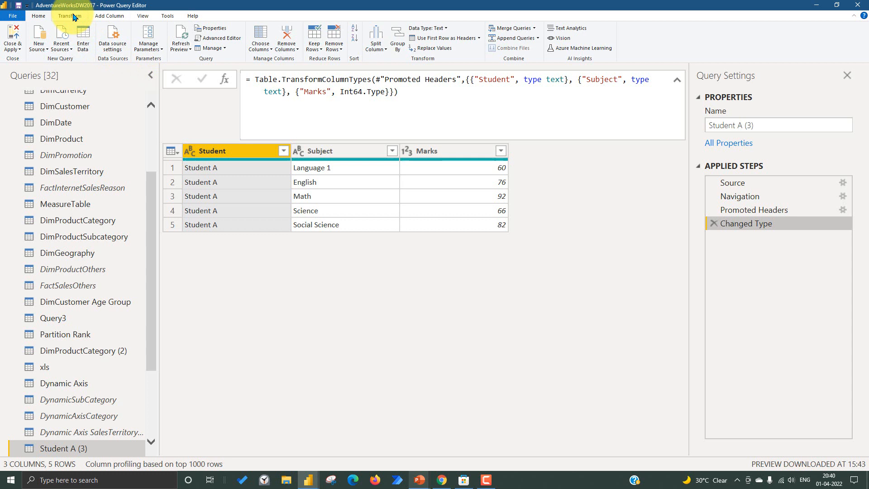
{"action": "left_click", "coordinate": [109, 16]}
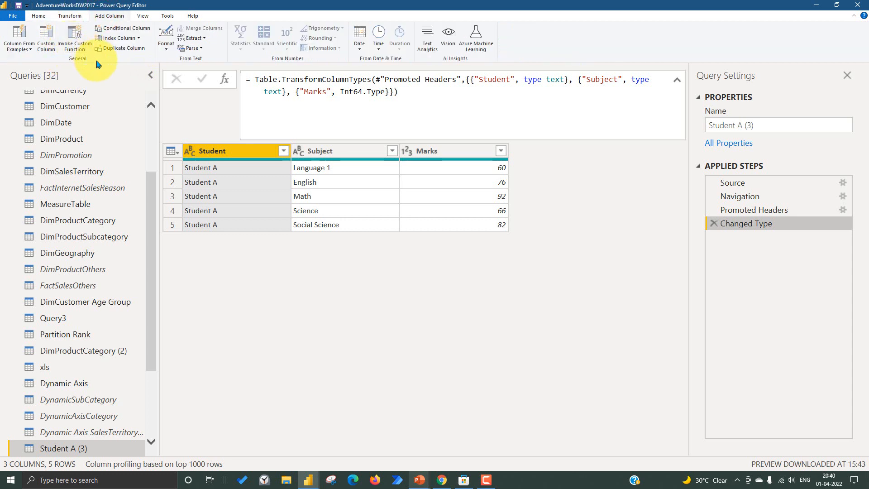
{"action": "mouse_move", "coordinate": [291, 406]}
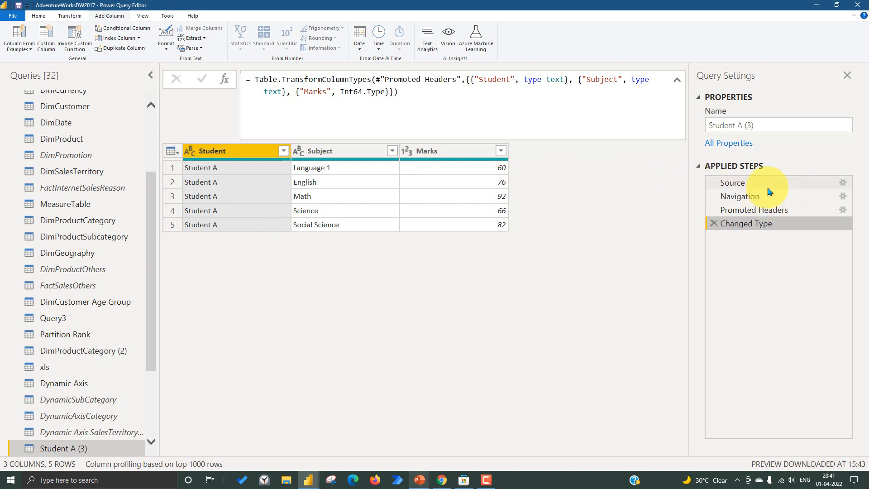
Point the Source step at Student B.xlsx, exposing the Navigation key error.
{"action": "left_click", "coordinate": [731, 183]}
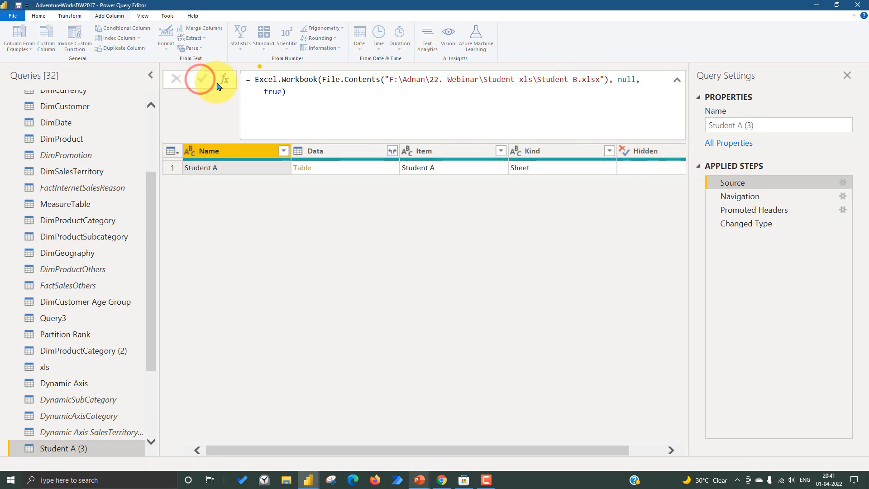
{"action": "left_click", "coordinate": [201, 79]}
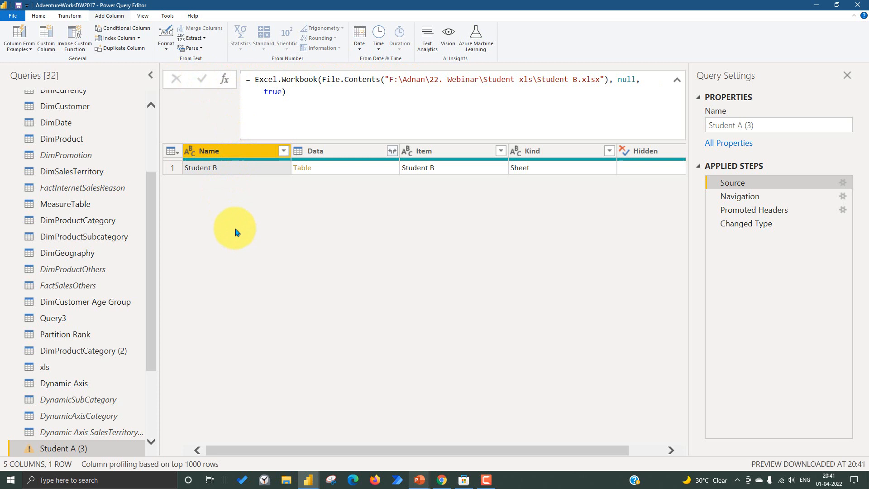
{"action": "left_click", "coordinate": [739, 195]}
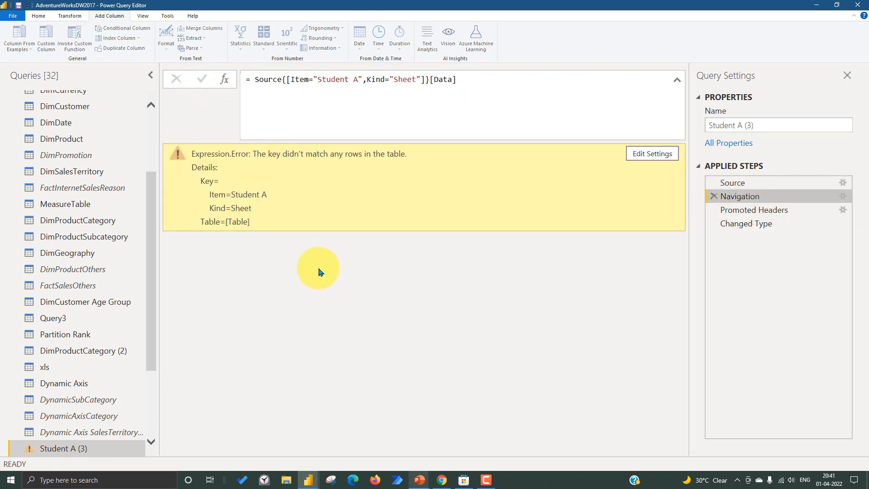
{"action": "mouse_move", "coordinate": [345, 171]}
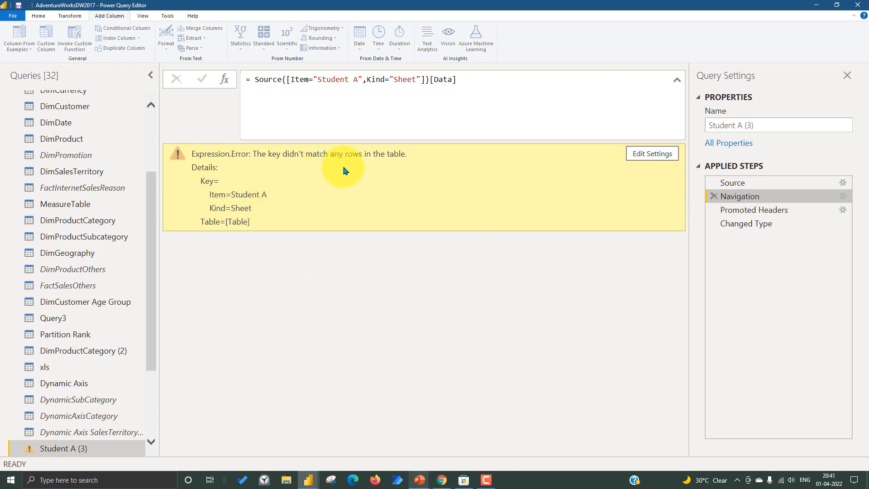
{"action": "mouse_move", "coordinate": [389, 176]}
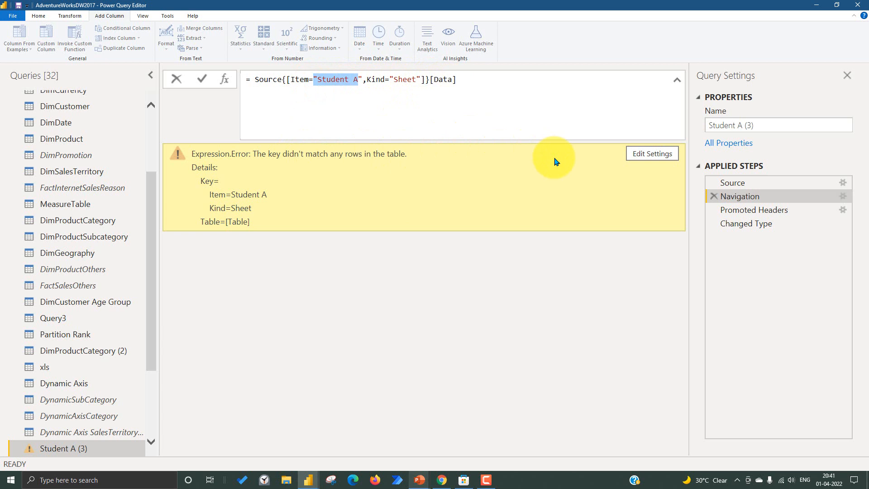
{"action": "mouse_move", "coordinate": [753, 178]}
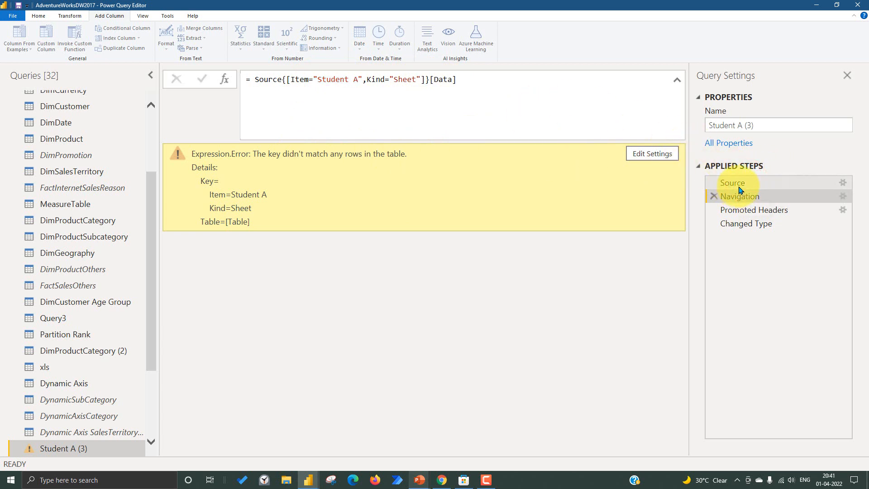
Set the Source step's file path back to Student A.xlsx.
{"action": "left_click", "coordinate": [732, 183]}
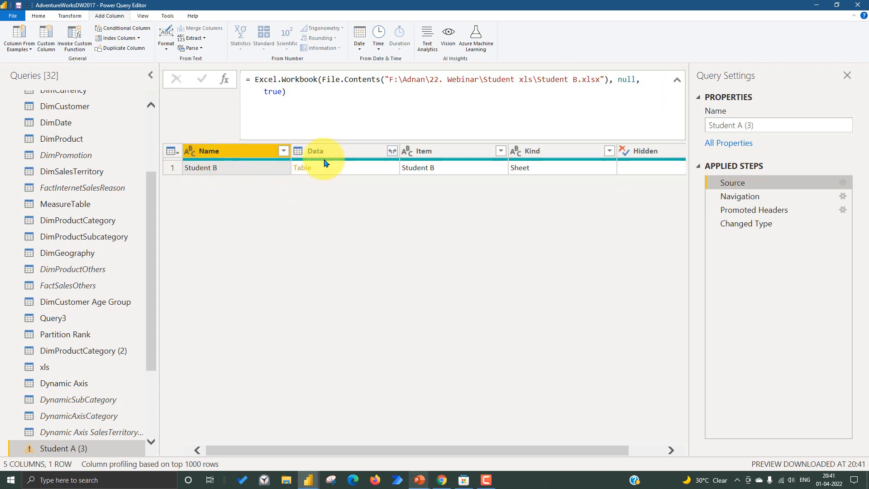
{"action": "mouse_move", "coordinate": [433, 172]}
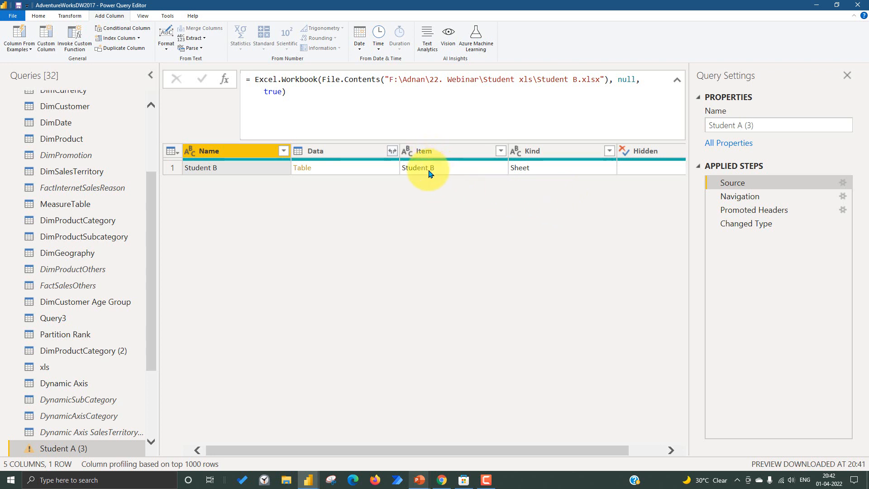
{"action": "left_click", "coordinate": [574, 80]}
{"action": "type", "text": "A"}
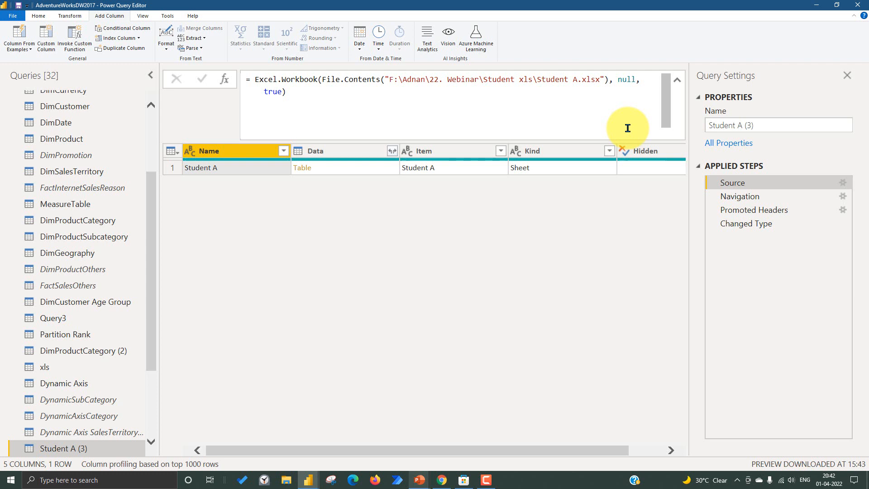
{"action": "mouse_move", "coordinate": [623, 129]}
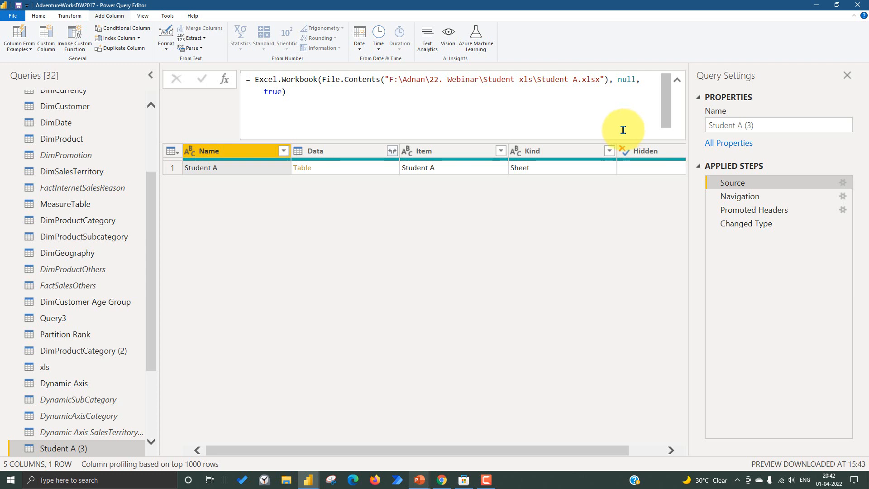
{"action": "mouse_move", "coordinate": [752, 198]}
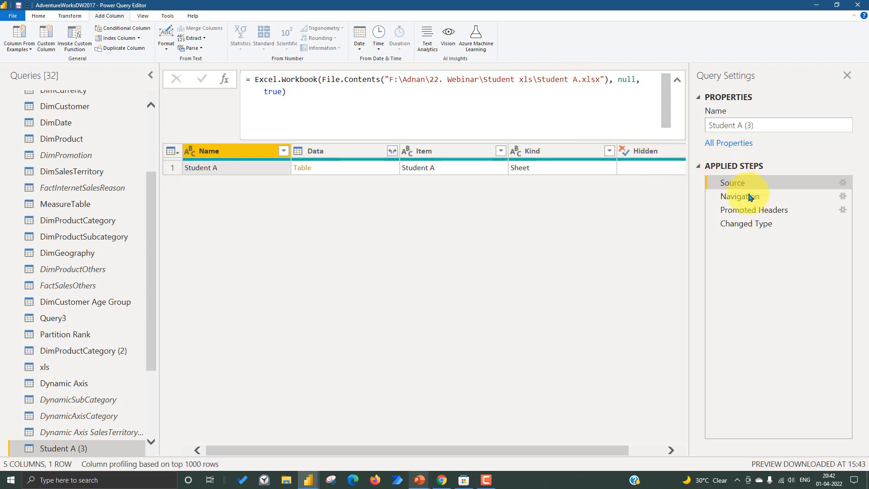
Rewrite Navigation as = Source{0}[Data] and confirm the final step loads Student A.
{"action": "left_click", "coordinate": [739, 196]}
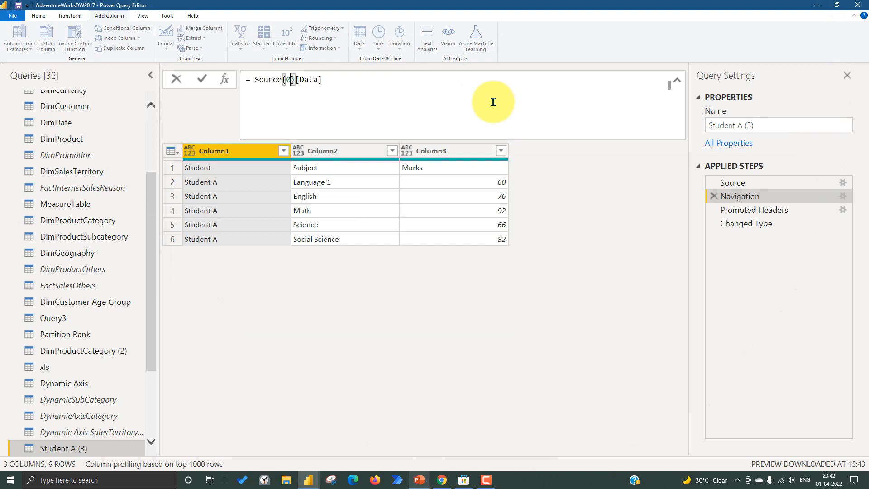
{"action": "left_click", "coordinate": [201, 80]}
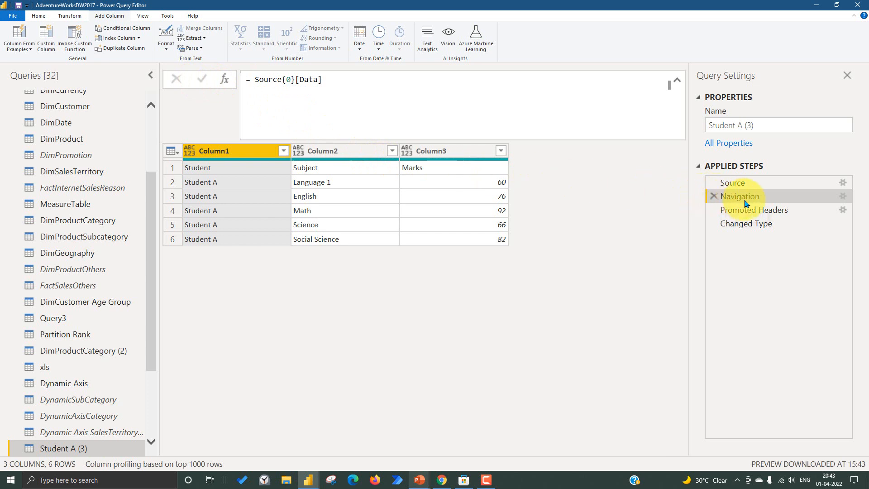
{"action": "left_click", "coordinate": [746, 224]}
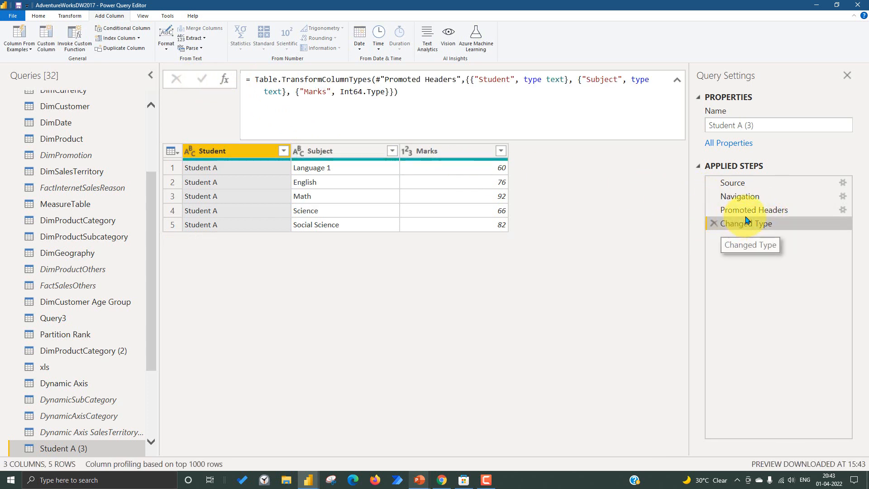
Change the Source path to Student B.xlsx and confirm the final step shows Student B marks.
{"action": "left_click", "coordinate": [732, 183]}
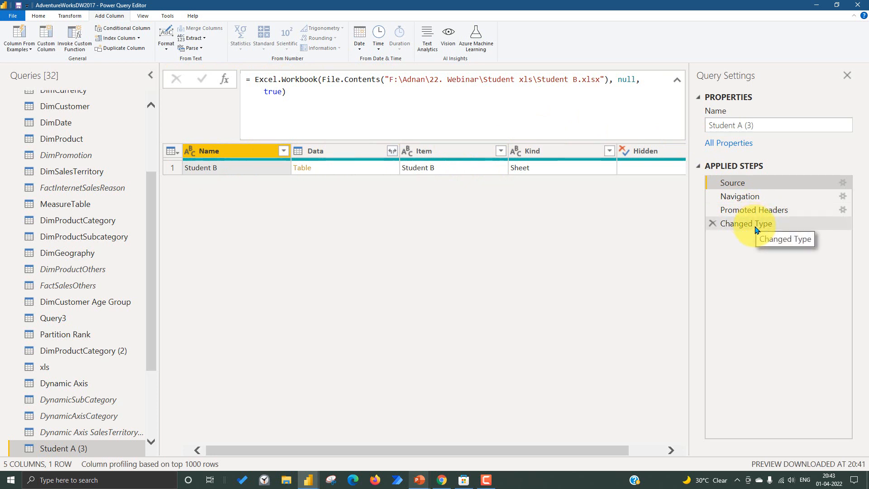
{"action": "left_click", "coordinate": [746, 223]}
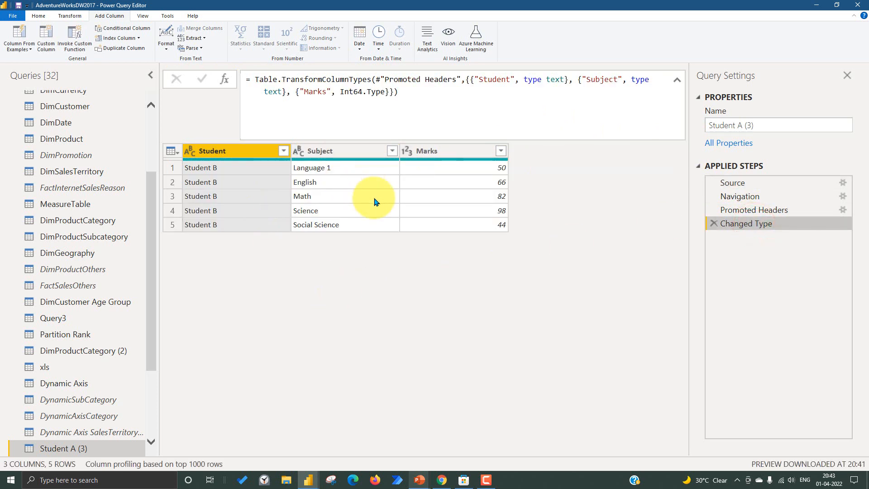
{"action": "mouse_move", "coordinate": [500, 220]}
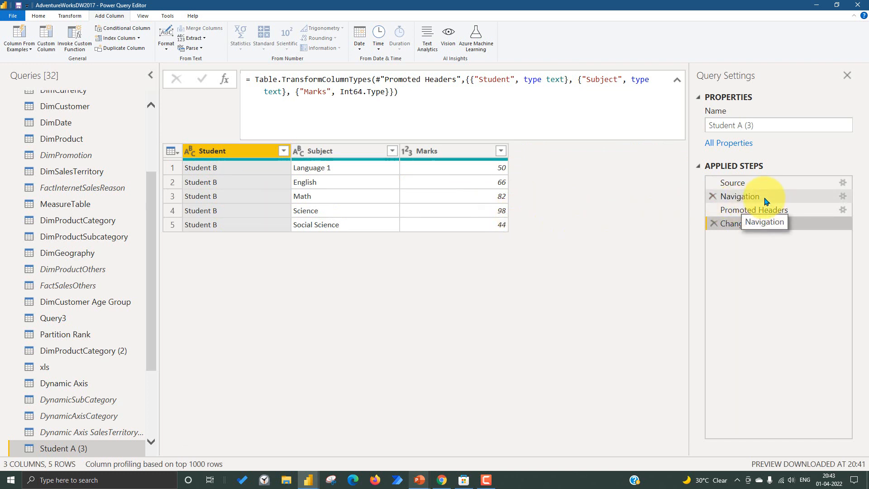
{"action": "left_click", "coordinate": [732, 182]}
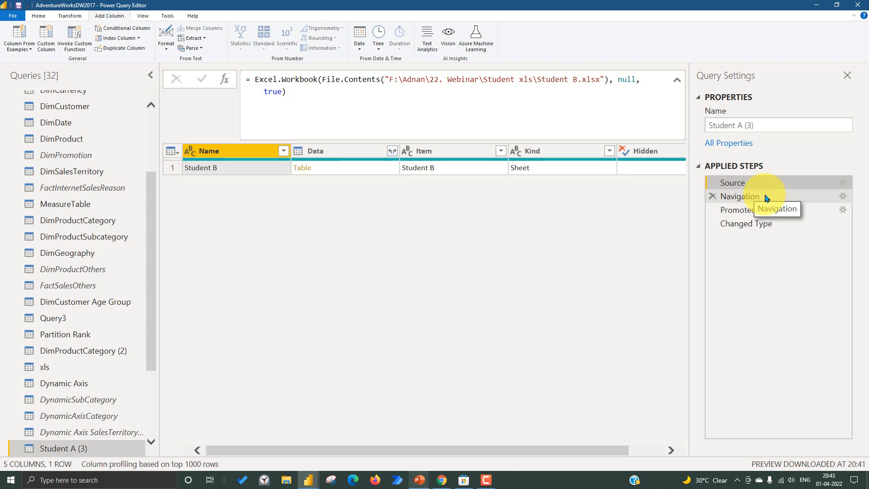
Step through Navigation, Promoted Headers and Changed Type to confirm Student B's five typed rows.
{"action": "left_click", "coordinate": [739, 196]}
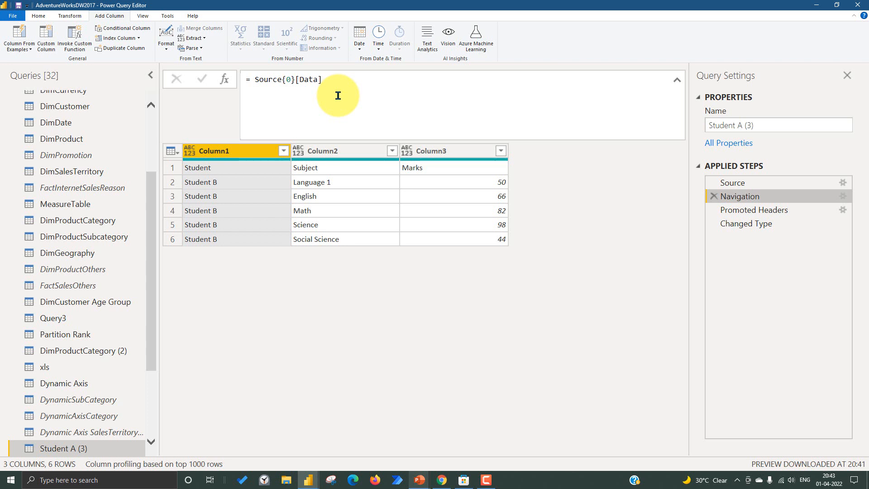
{"action": "mouse_move", "coordinate": [606, 126]}
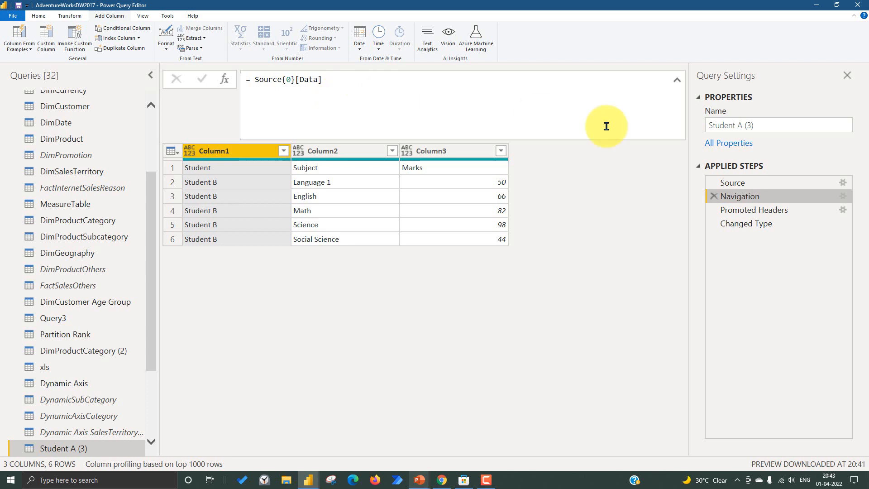
{"action": "left_click", "coordinate": [753, 210]}
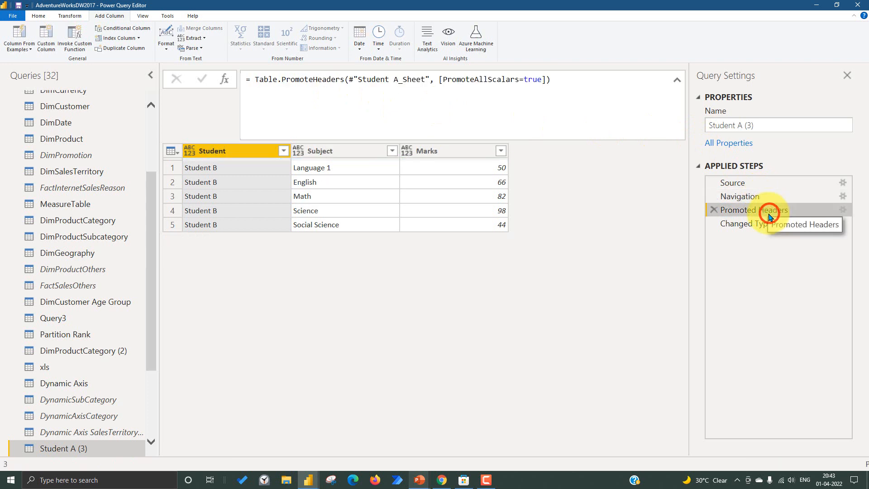
{"action": "left_click", "coordinate": [748, 222]}
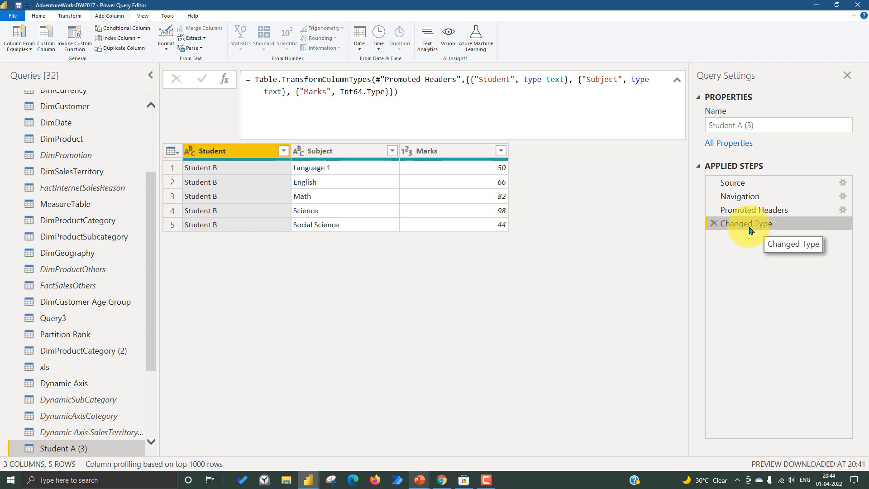
{"action": "left_click", "coordinate": [847, 75]}
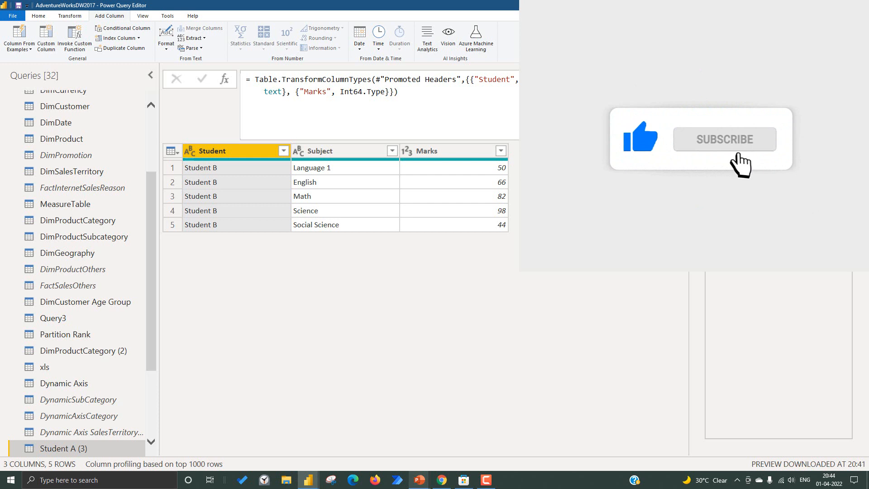
{"action": "left_click", "coordinate": [723, 139]}
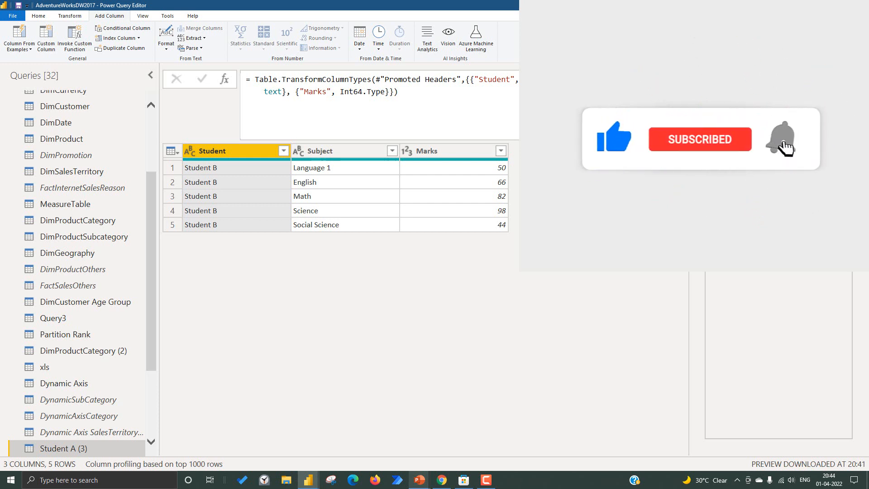
{"action": "left_click", "coordinate": [746, 223]}
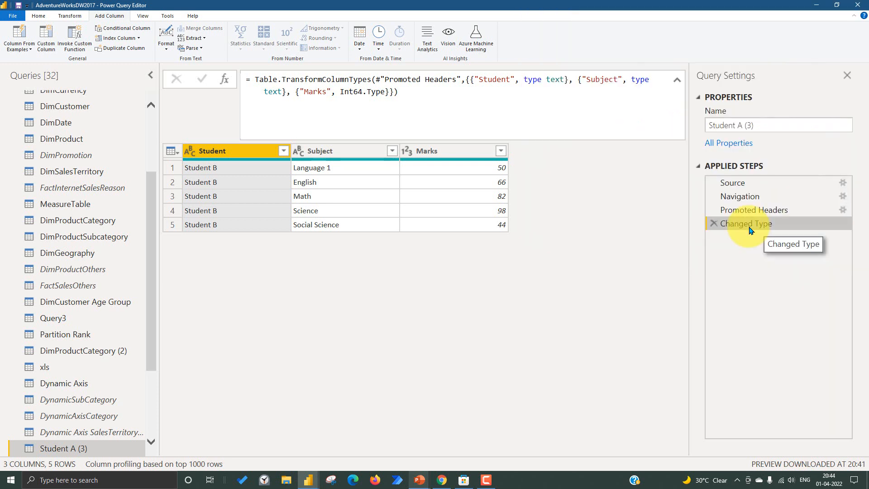